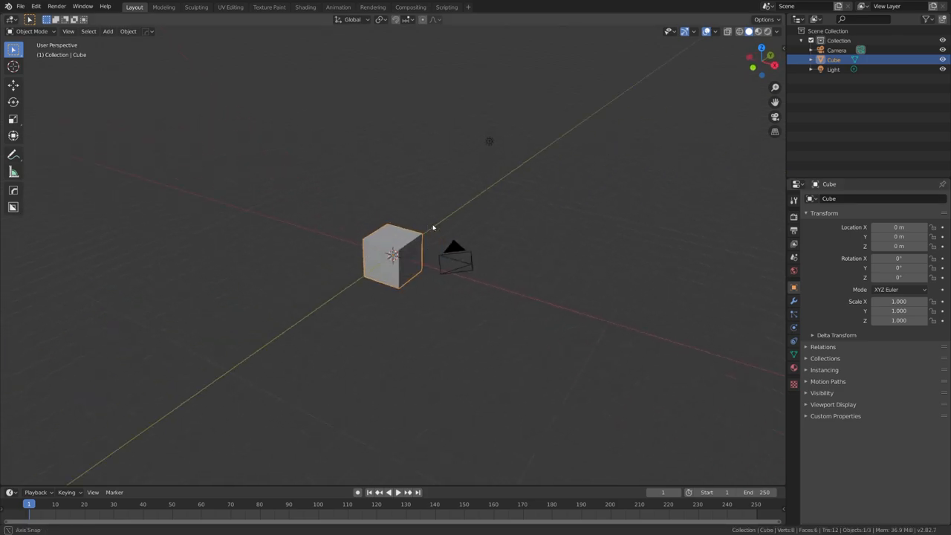
Scale the default cube to 0.1 on Z, forming a thin slab
key("Tab")
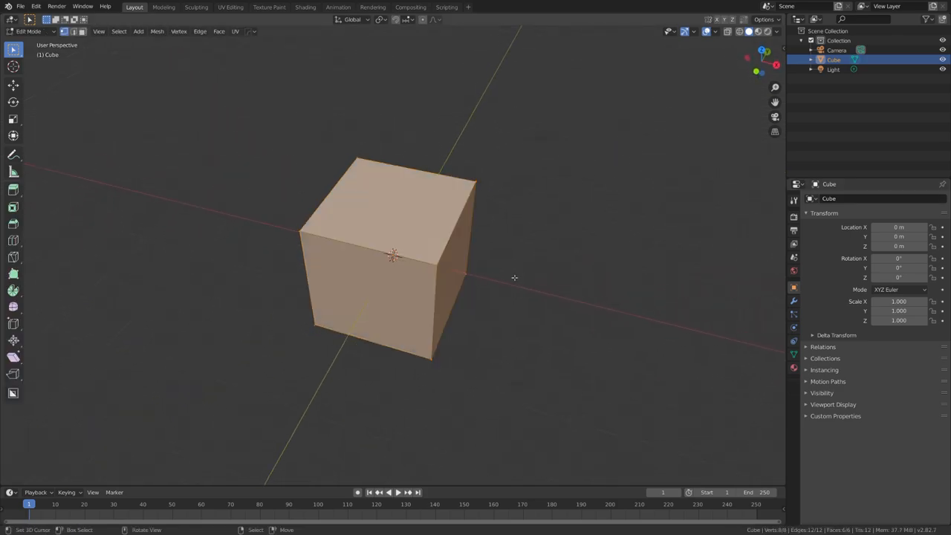
key("g")
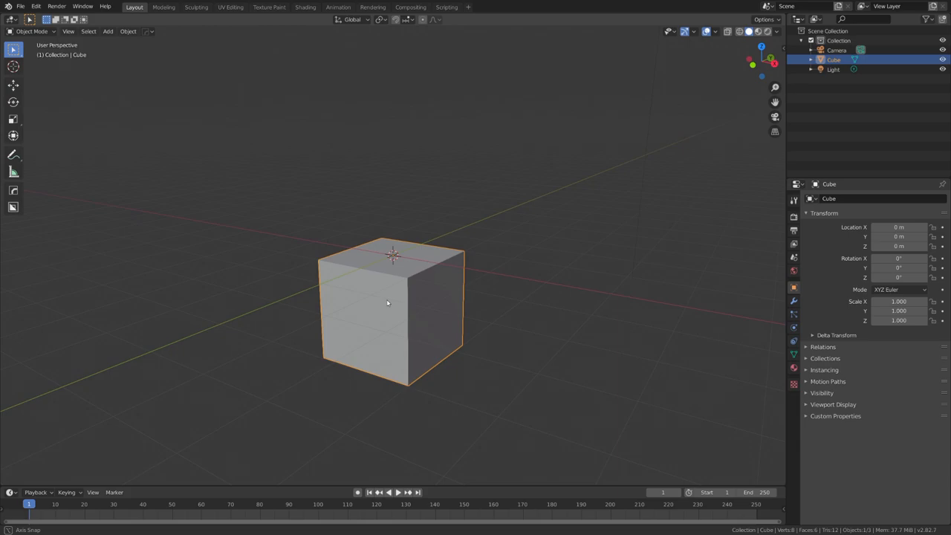
key("s")
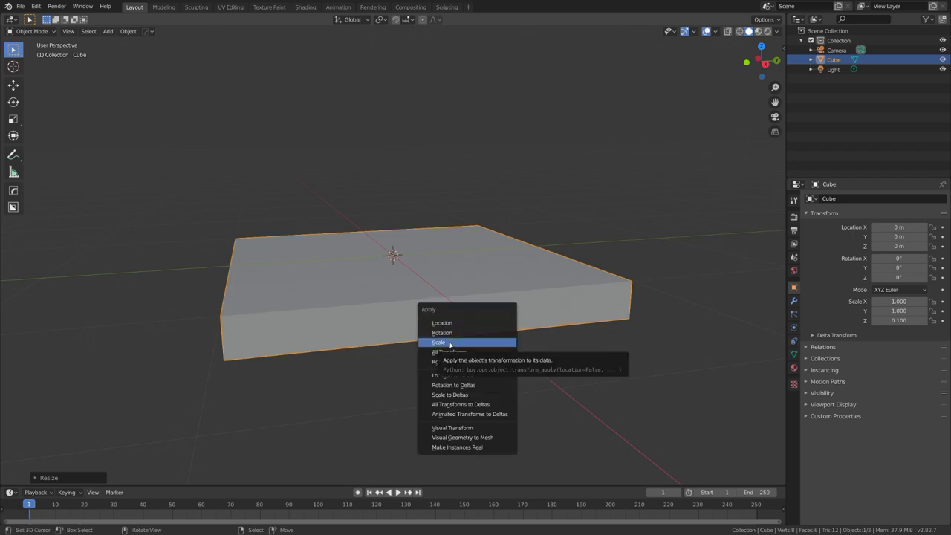
Apply the slab's scale, add HardOps mirror and bevel, and cut four corner holes
left_click(441, 343)
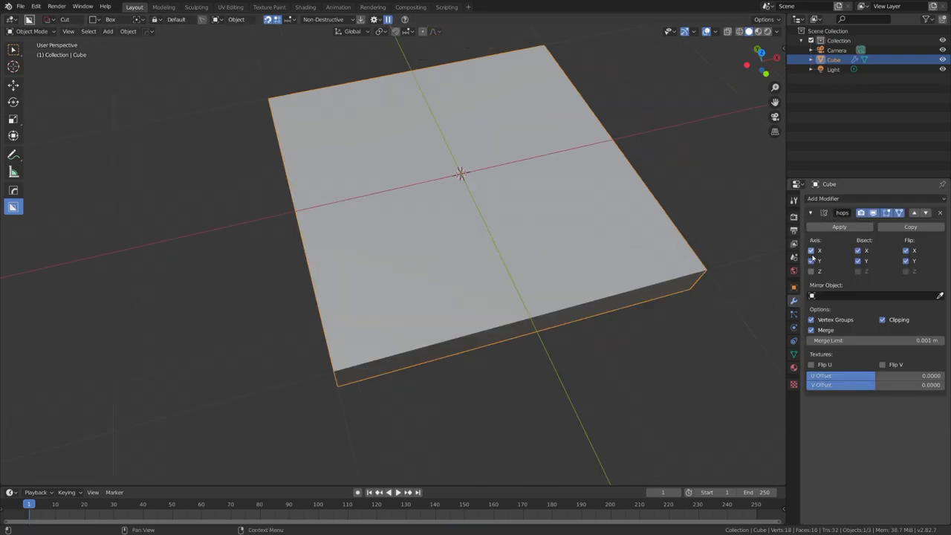
key("Tab")
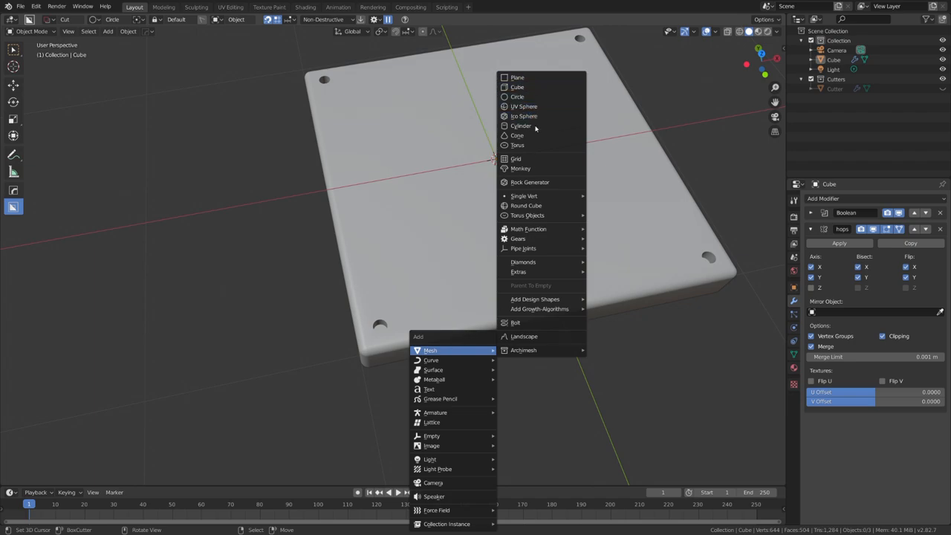
left_click(519, 125)
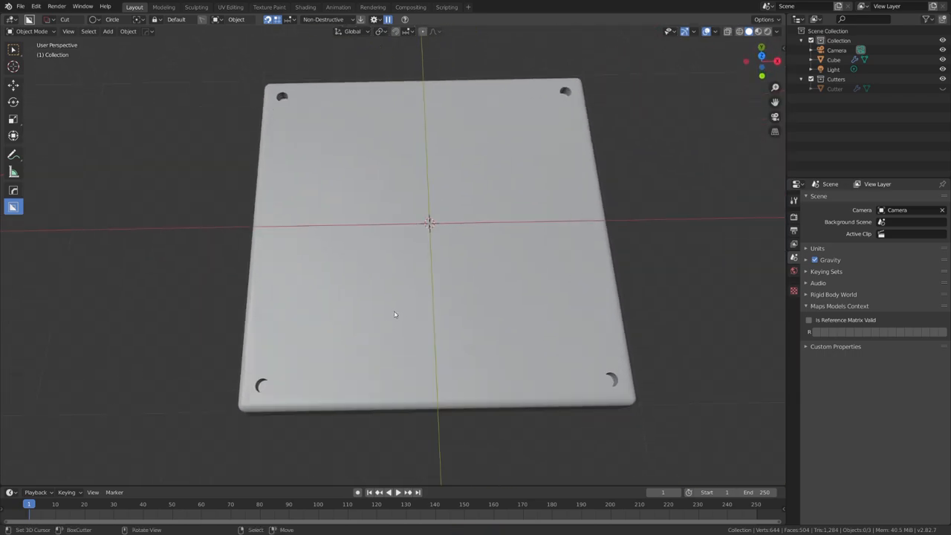
Add a cube as a thin plate and give the panel a Boolean modifier using it
left_click(107, 32)
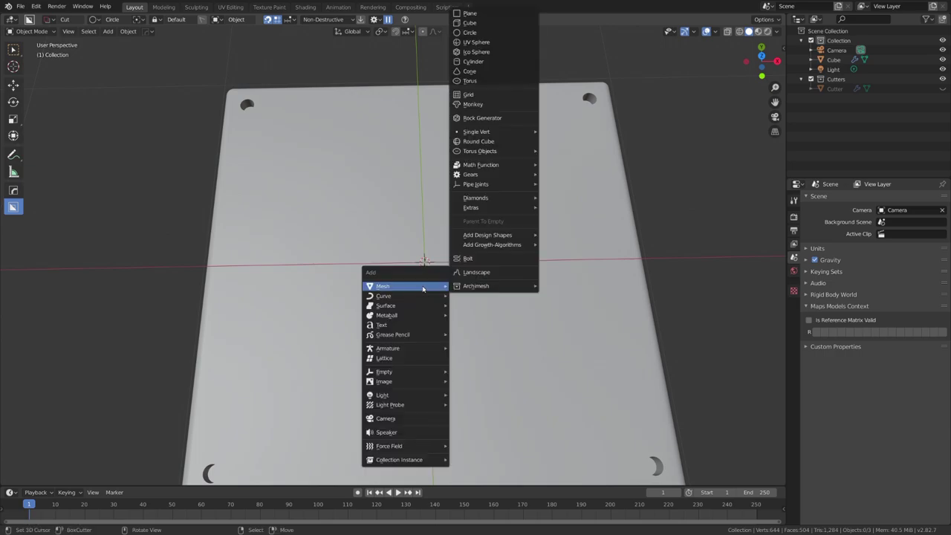
left_click(466, 29)
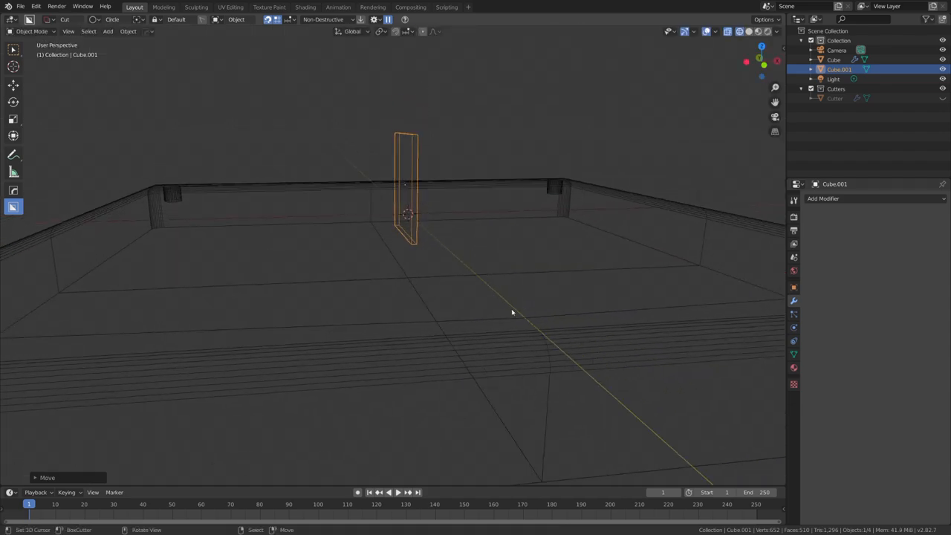
left_click(823, 199)
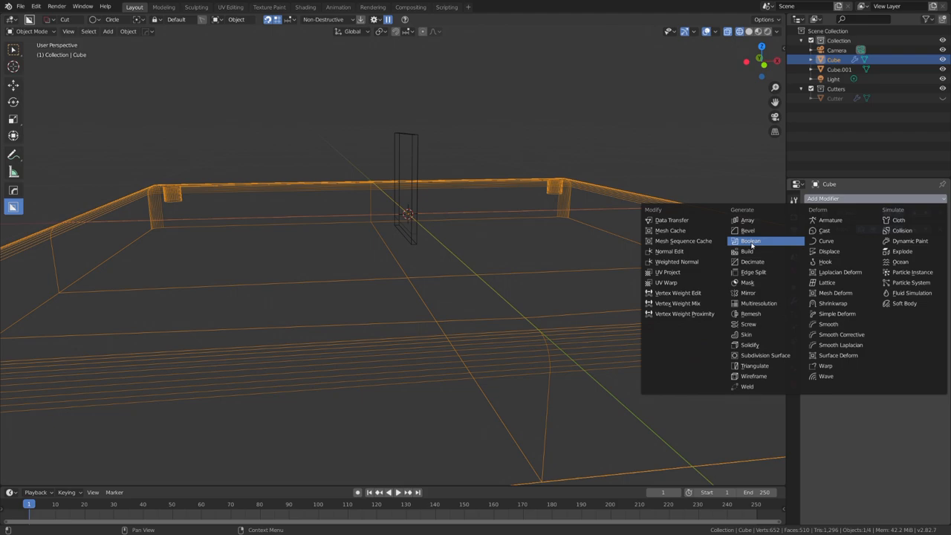
left_click(750, 240)
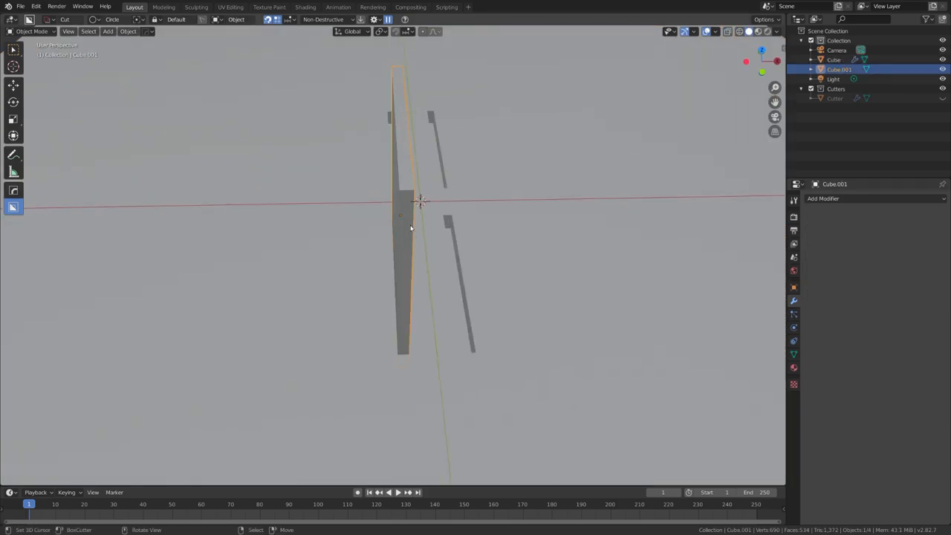
left_click(850, 198)
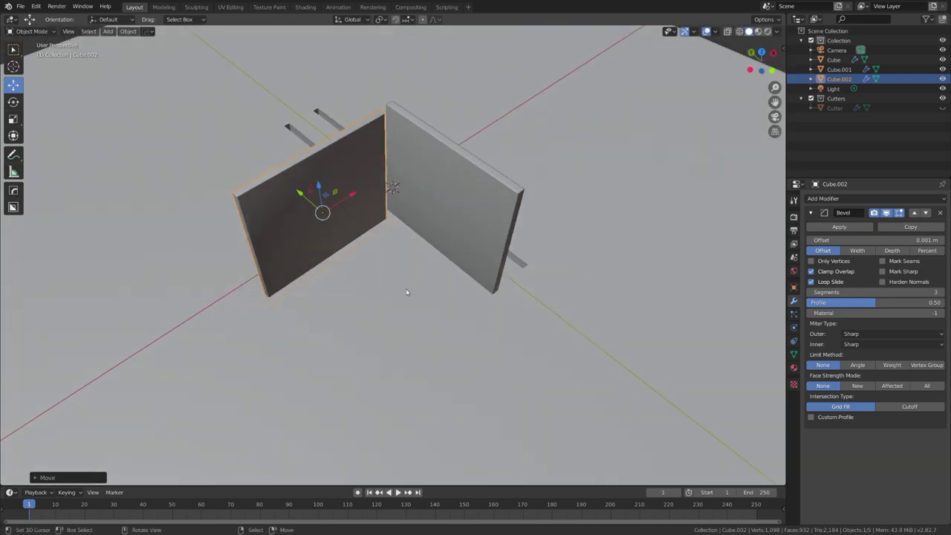
Add a second Boolean with Cube.002, then move both cutter plates to a new collection
left_click(830, 198)
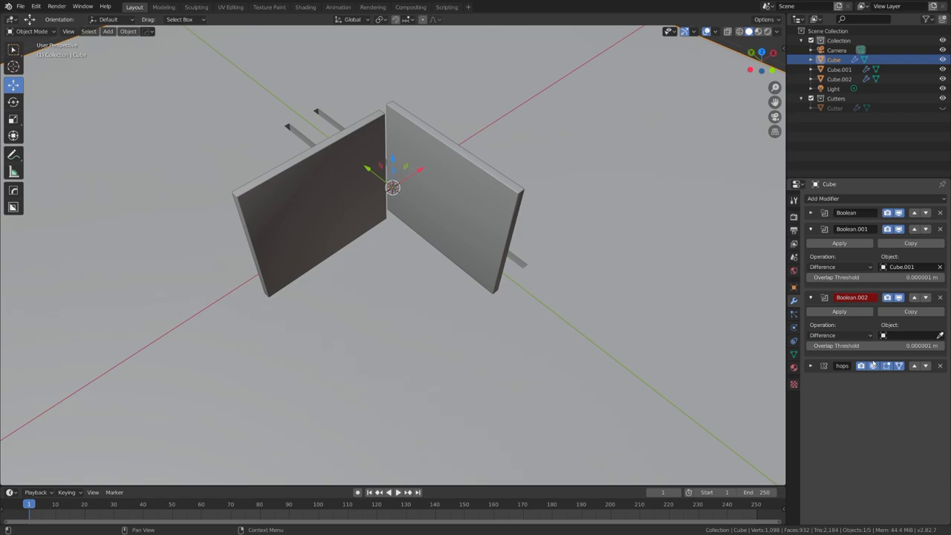
left_click(915, 325)
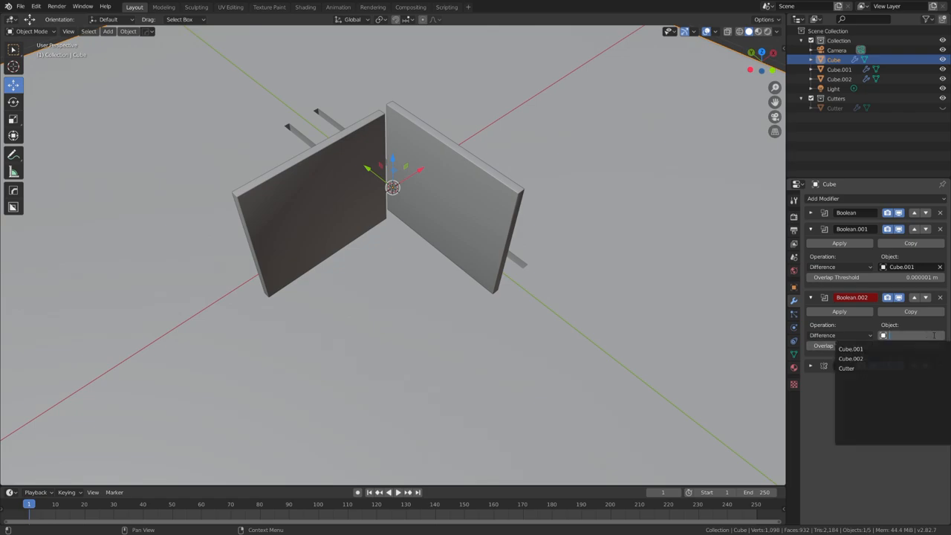
left_click(848, 357)
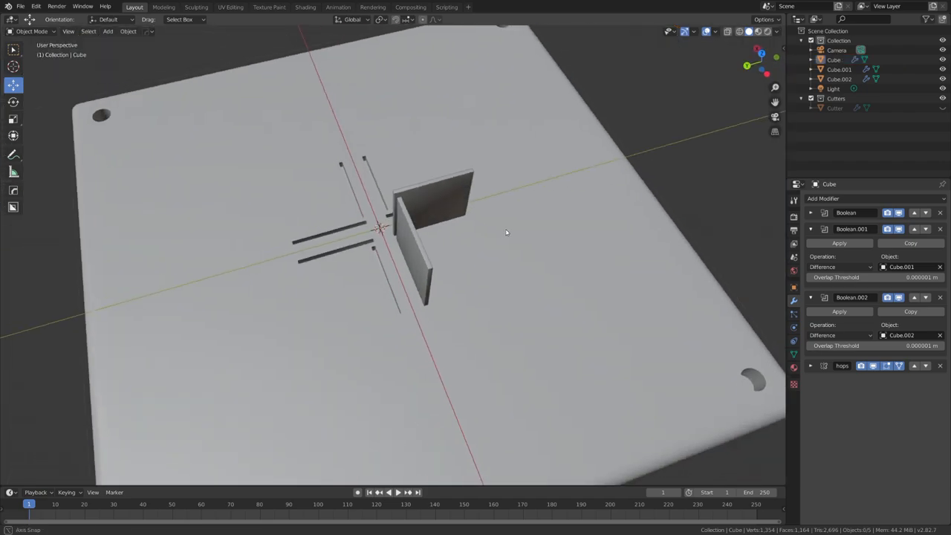
left_click(838, 71)
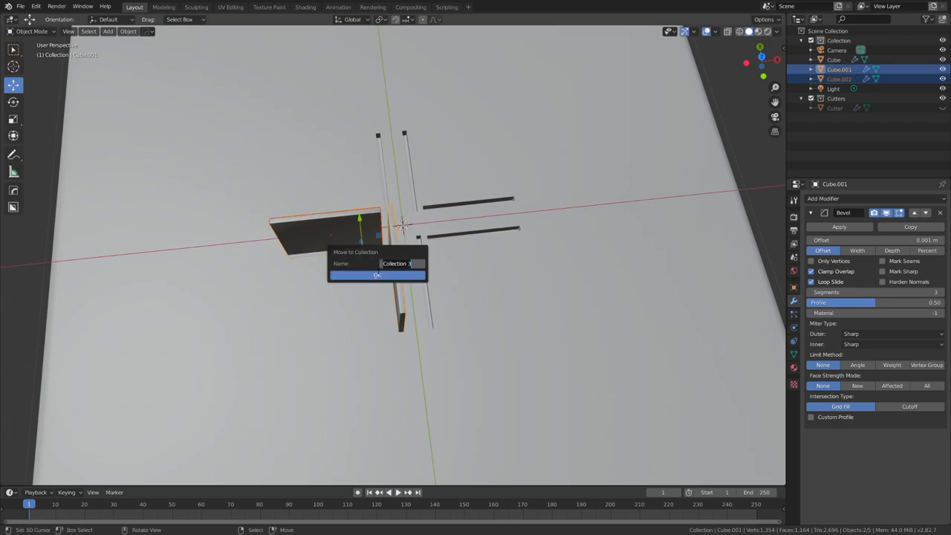
left_click(375, 275)
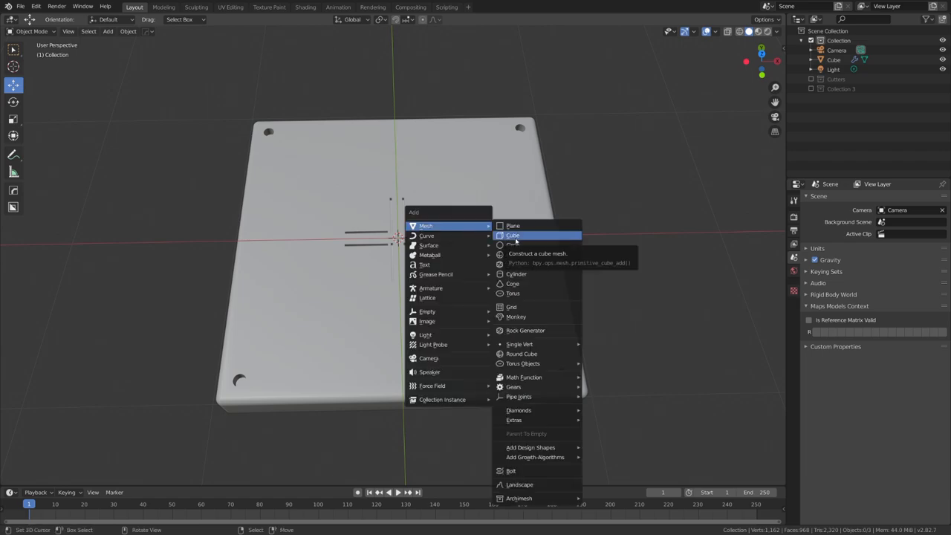
Add a cube as a flat square plate on the panel, mirror it and cut holes
left_click(512, 236)
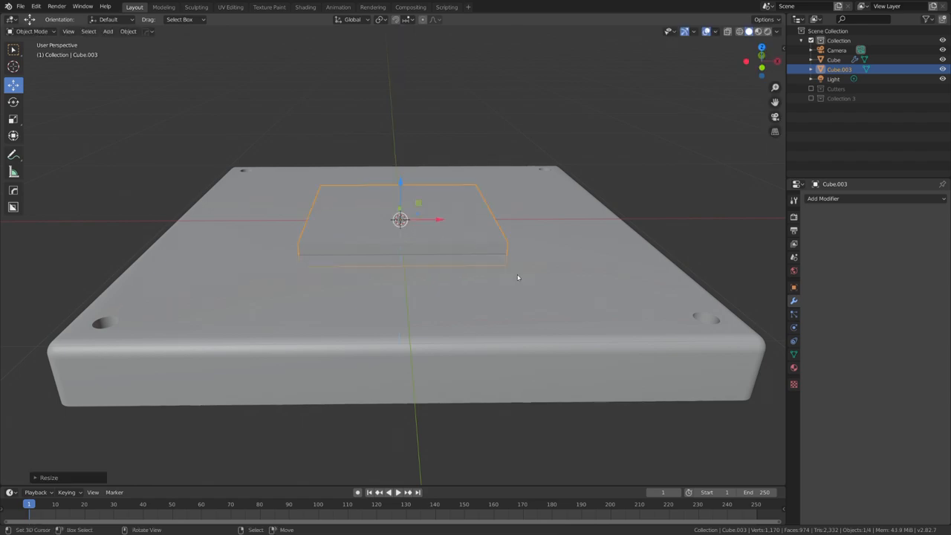
key("Tab")
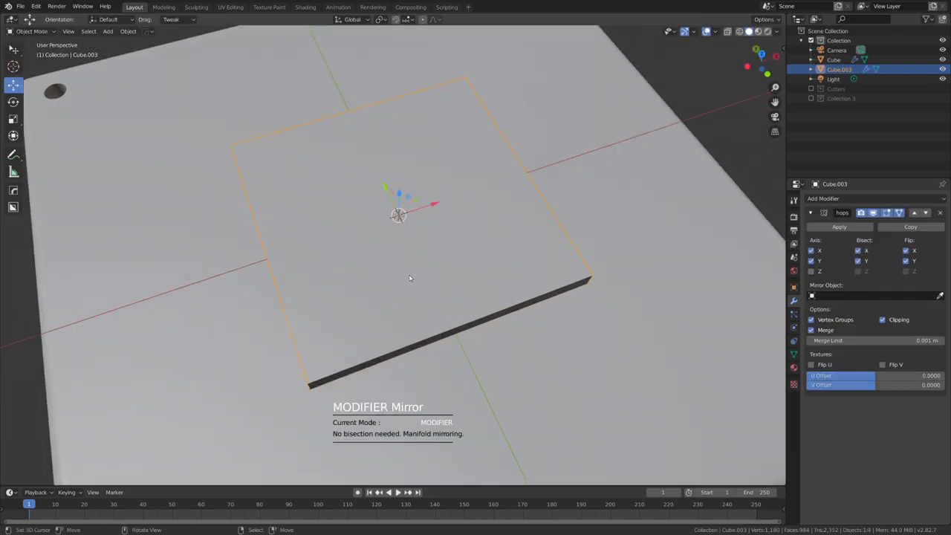
key("Tab")
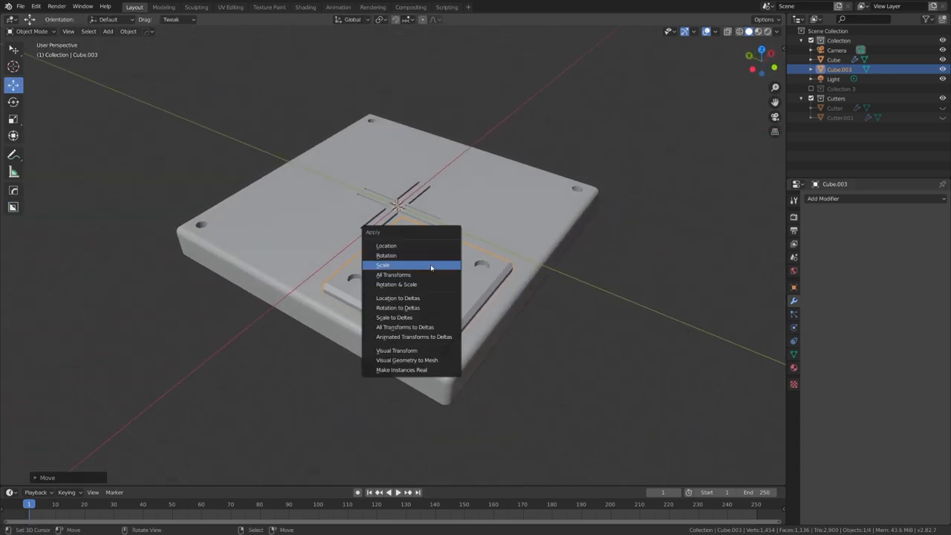
Apply Cube.003's scale and add a Mirror modifier on the X and Y axes
left_click(383, 265)
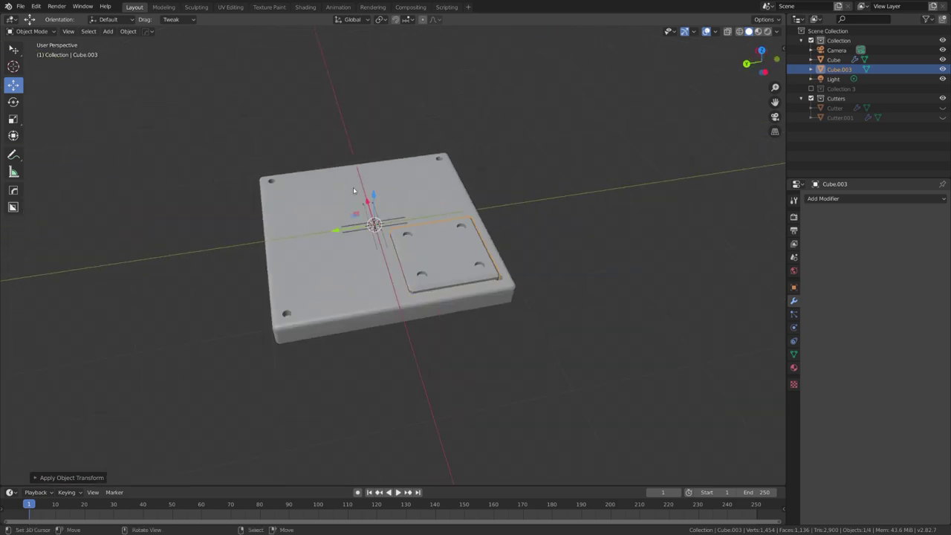
left_click(857, 198)
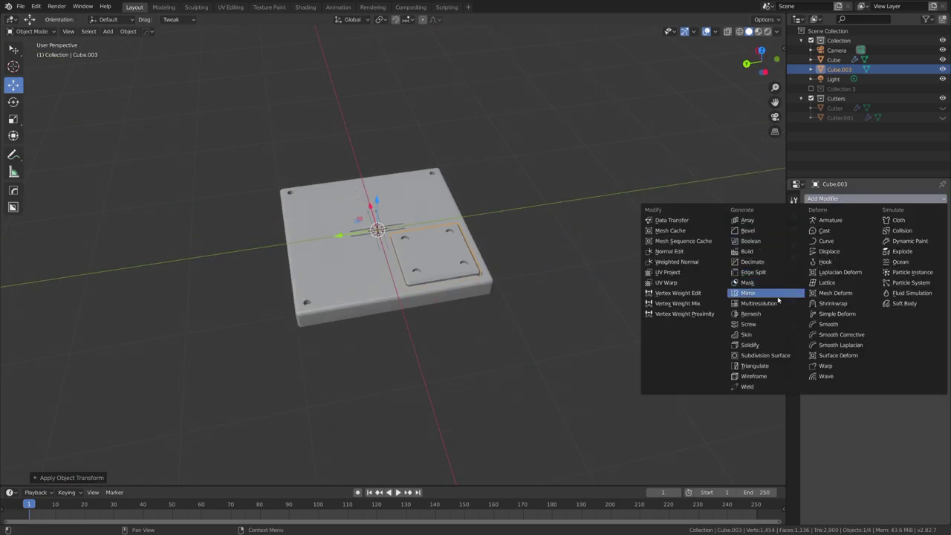
left_click(749, 293)
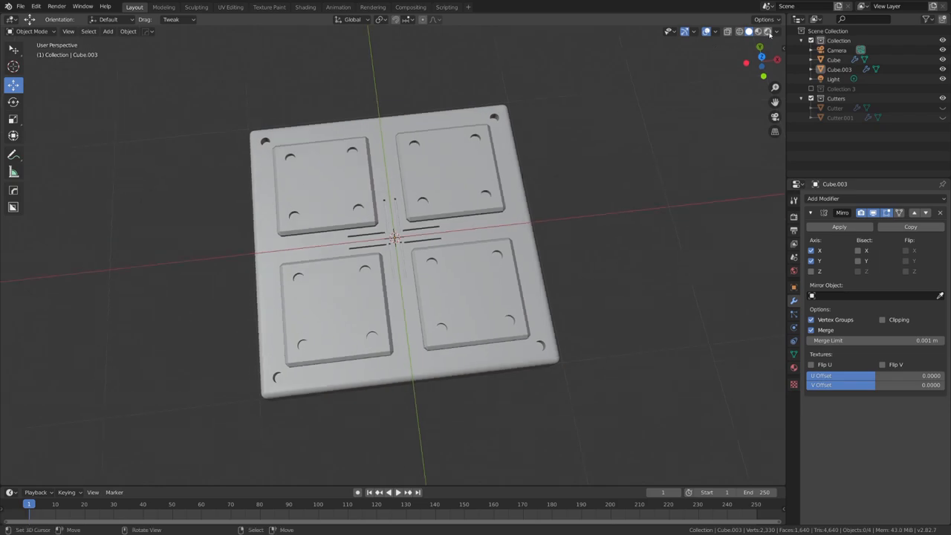
Change viewport shading and shrink the circle hole cutters in Edit Mode
left_click(772, 31)
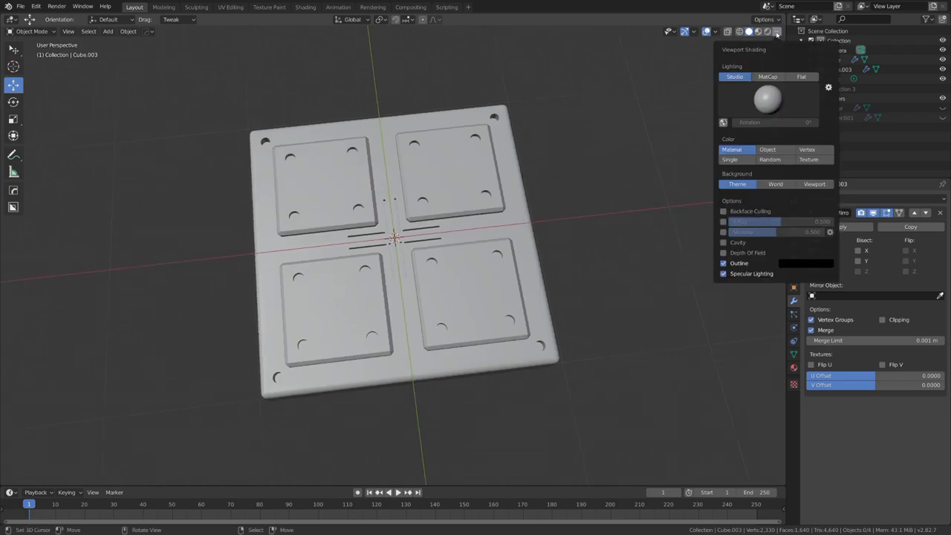
left_click(764, 77)
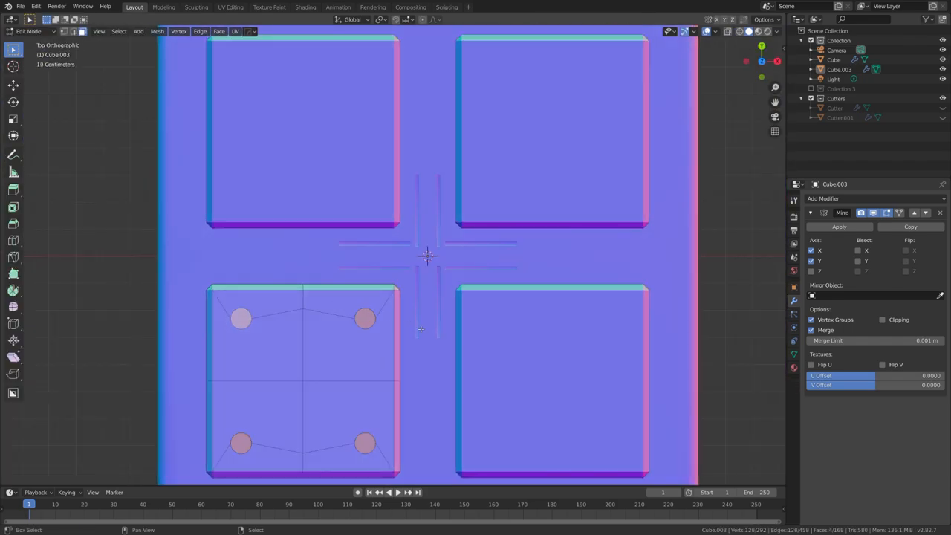
key("s")
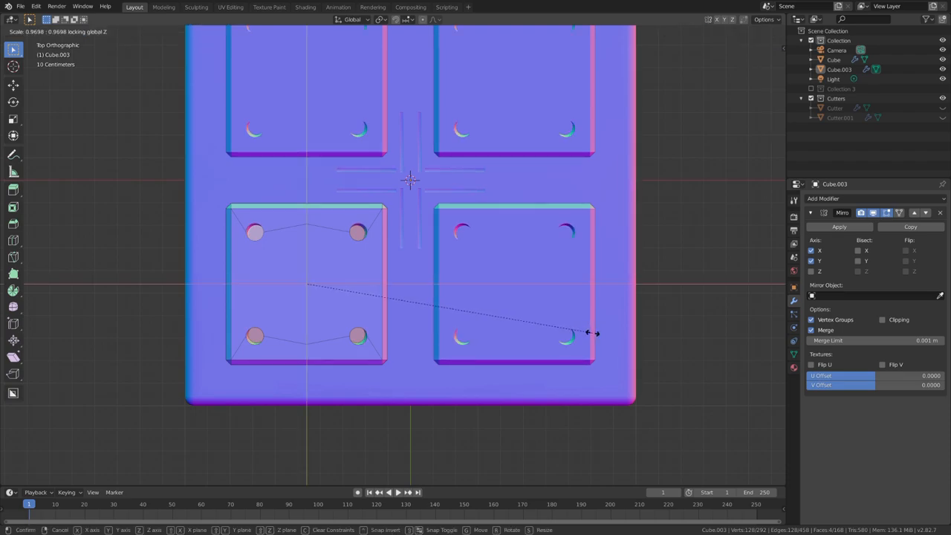
key("Tab")
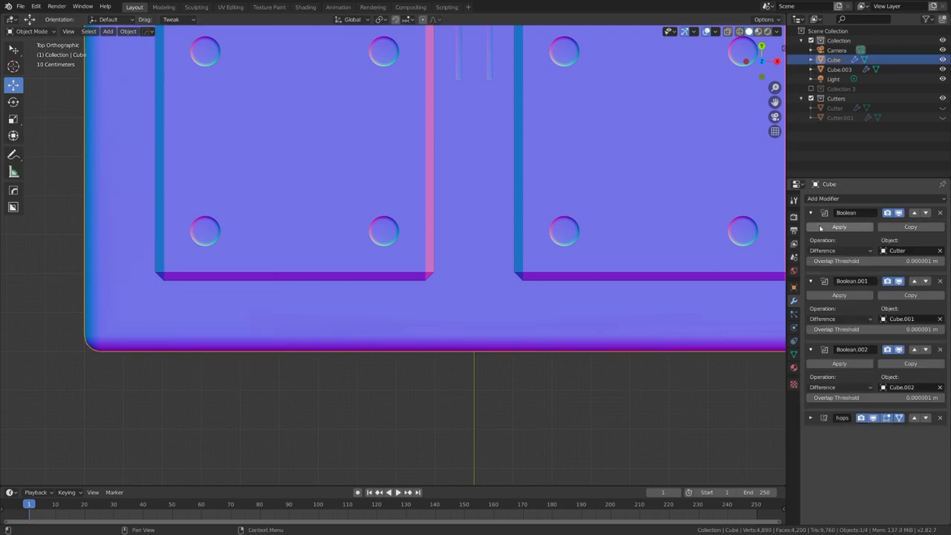
Apply the Boolean modifiers on Cube so the hole cuts become real geometry
key("Tab")
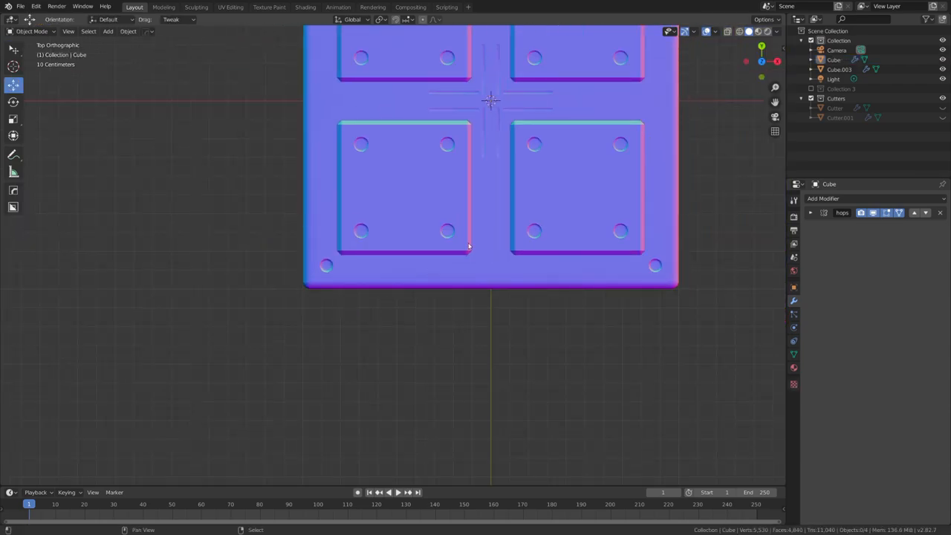
scroll("down", 3)
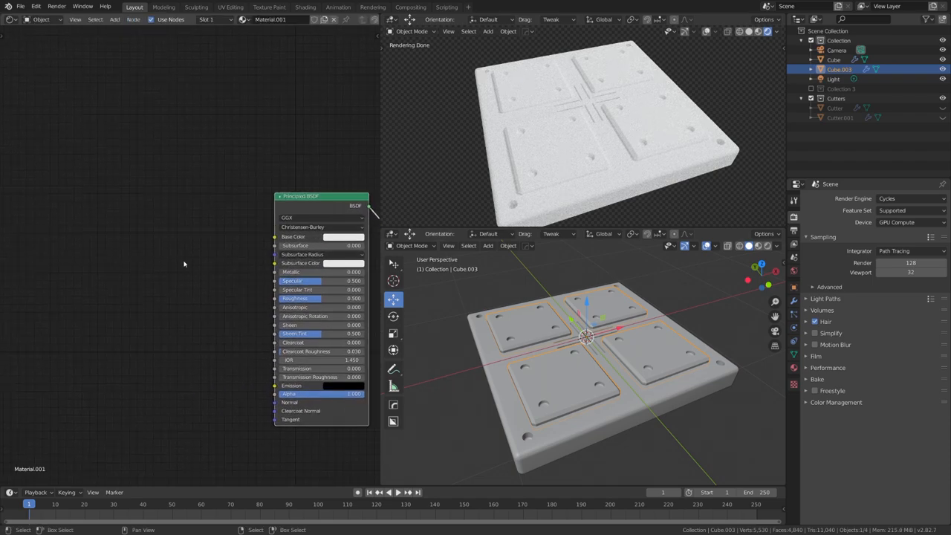
Add Geometry and ColorRamp nodes for pointiness colour, noise roughness and Clearcoat 1
type("ge")
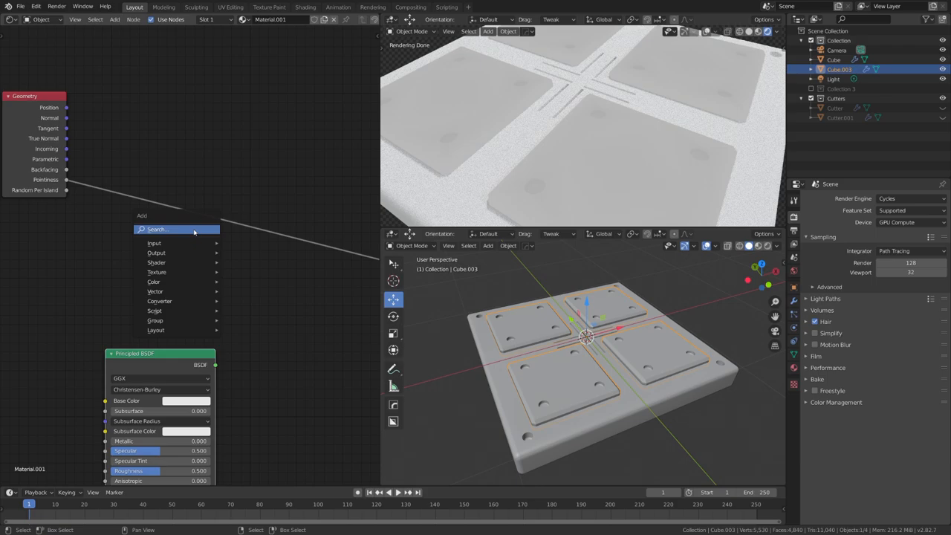
type("colo")
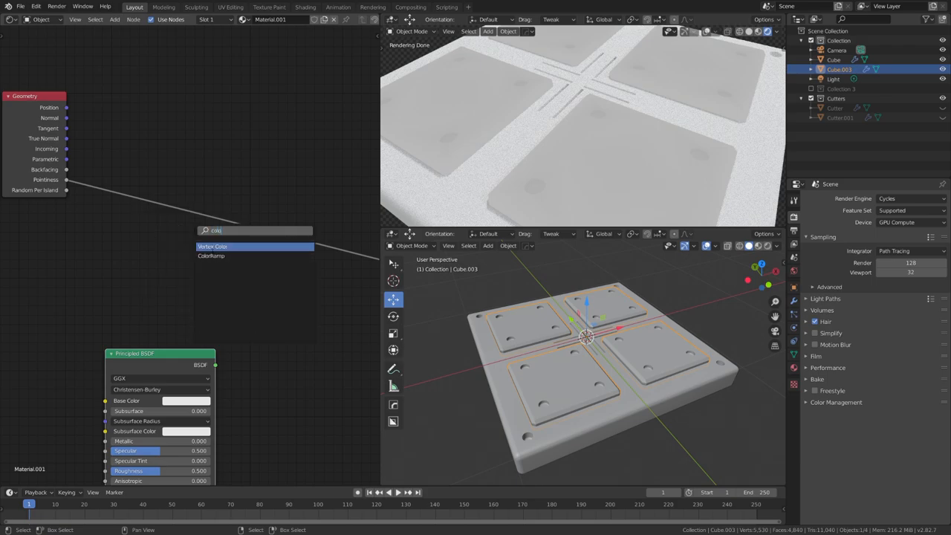
left_click(211, 255)
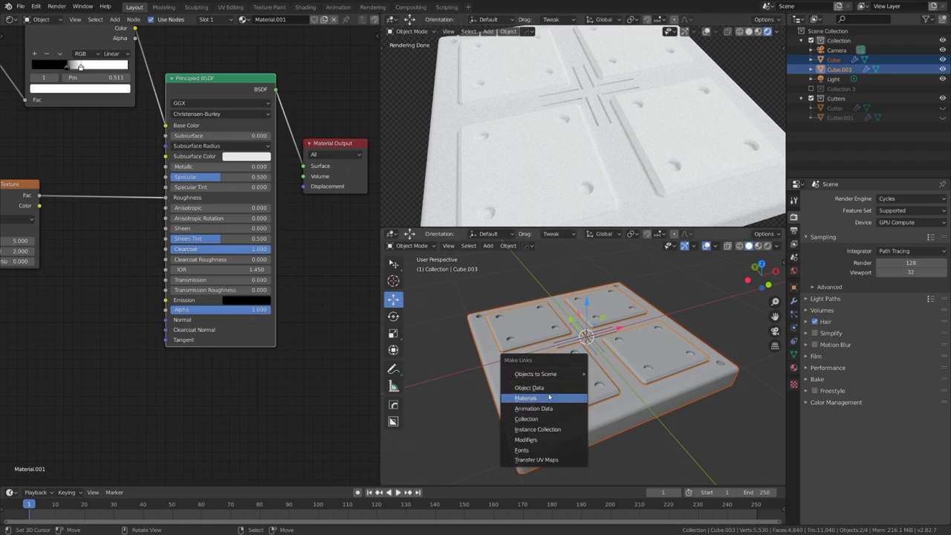
Link the base plate's material to the raised plates via Ctrl+L > Materials
left_click(526, 398)
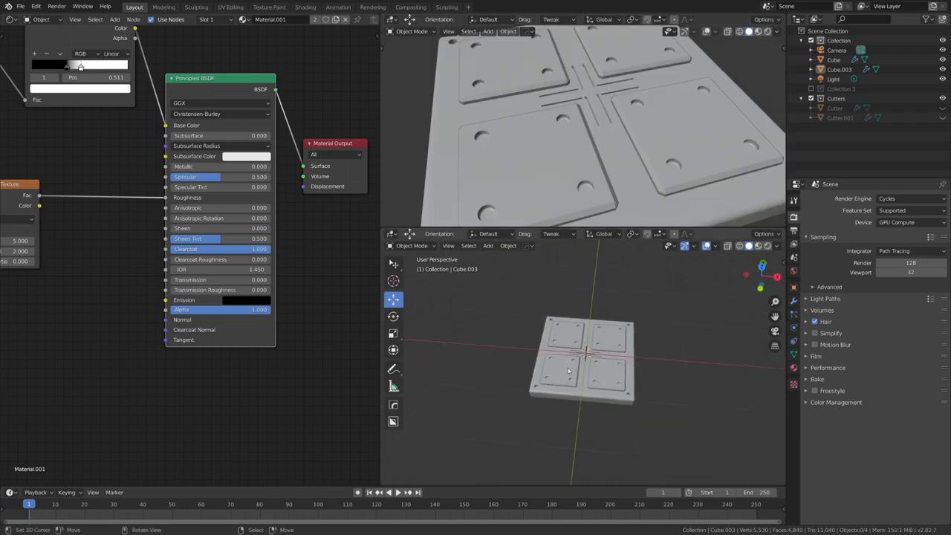
Select the Camera and switch its Lens Type to Orthographic, looking straight down on the panel
left_click(488, 245)
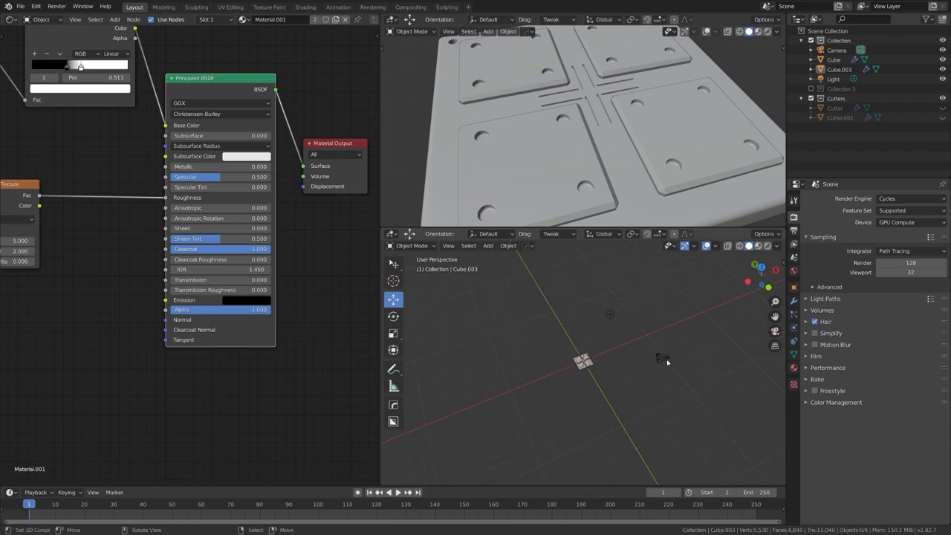
left_click(831, 50)
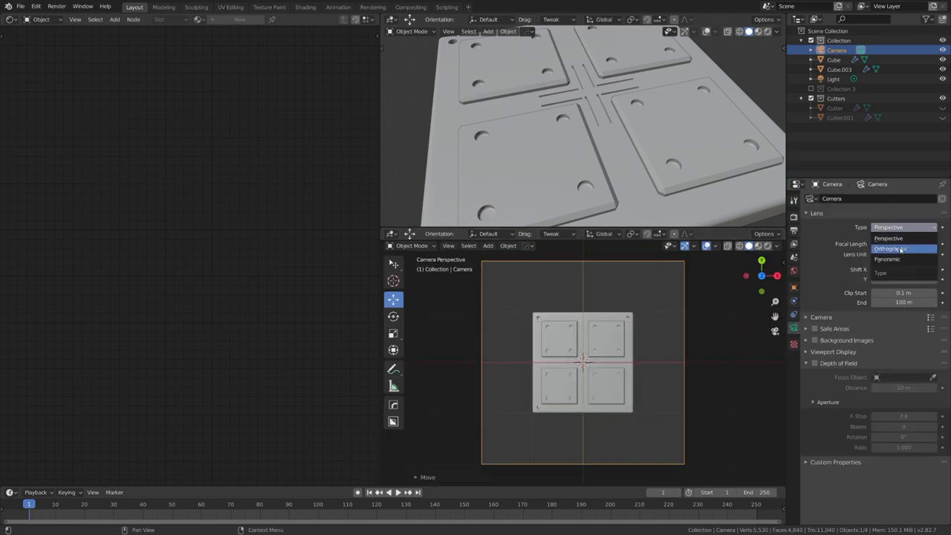
left_click(890, 248)
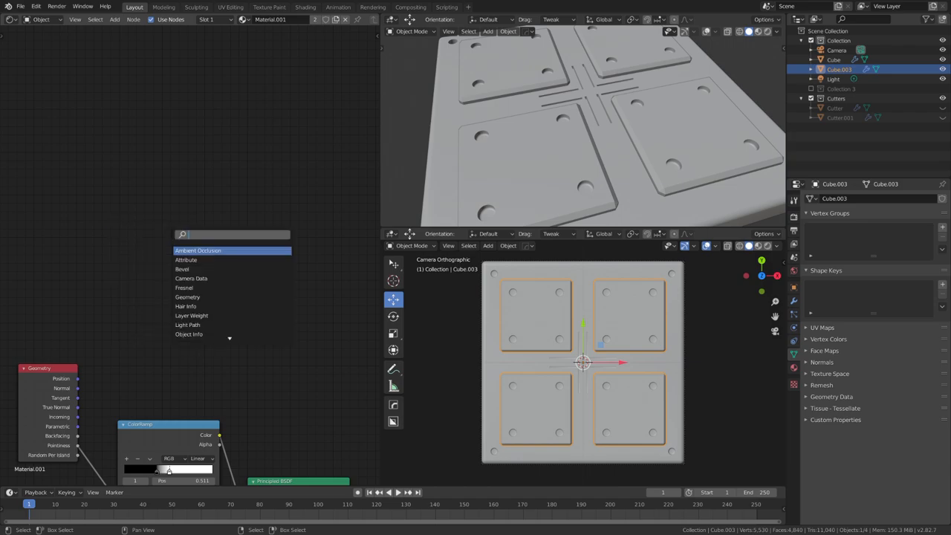
Feed the Bump normal through a white MixRGB Add, a Multiply and Gamma 2.222
type("bum")
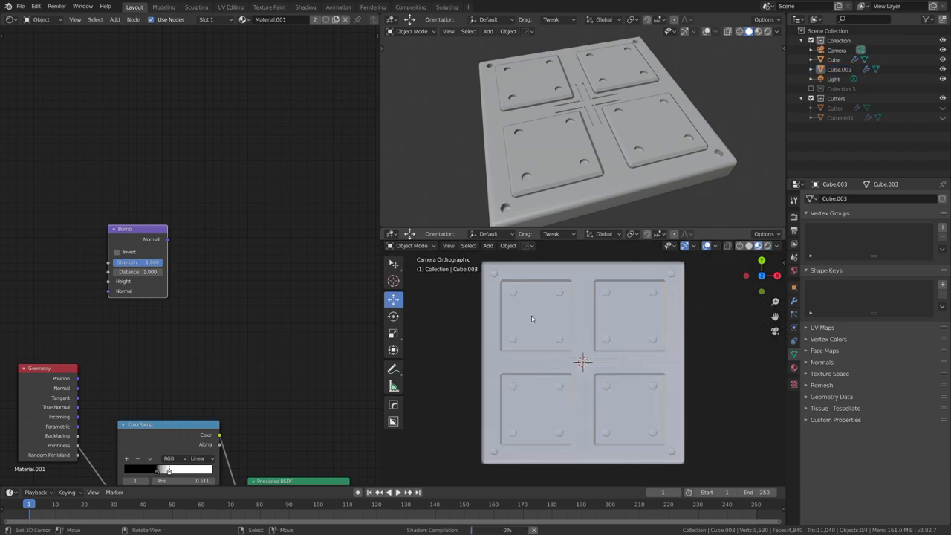
left_click_drag(137, 228, 116, 225)
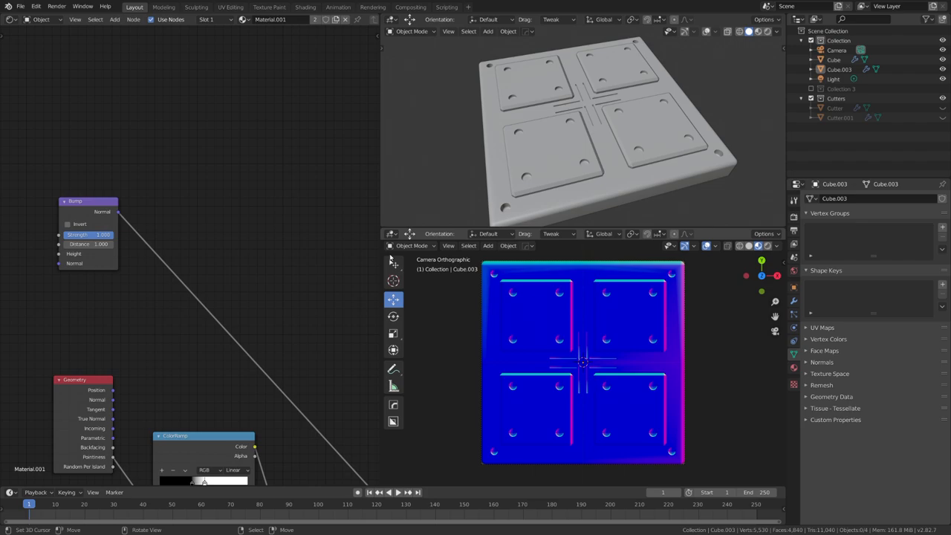
type("mi")
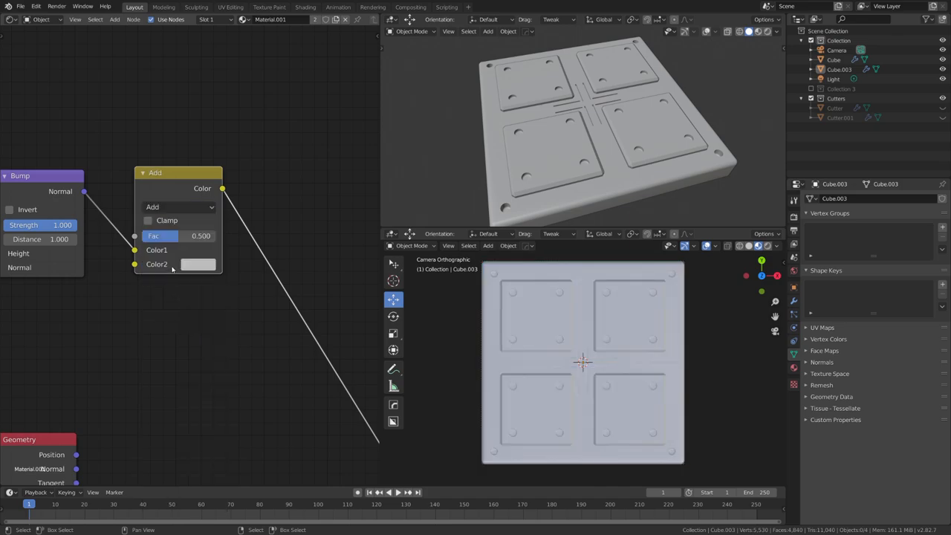
left_click(197, 265)
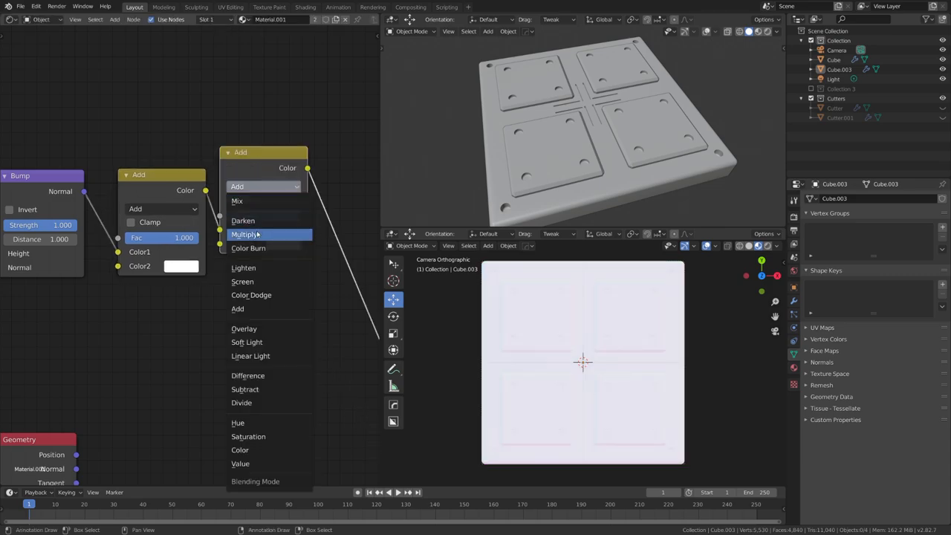
left_click(245, 234)
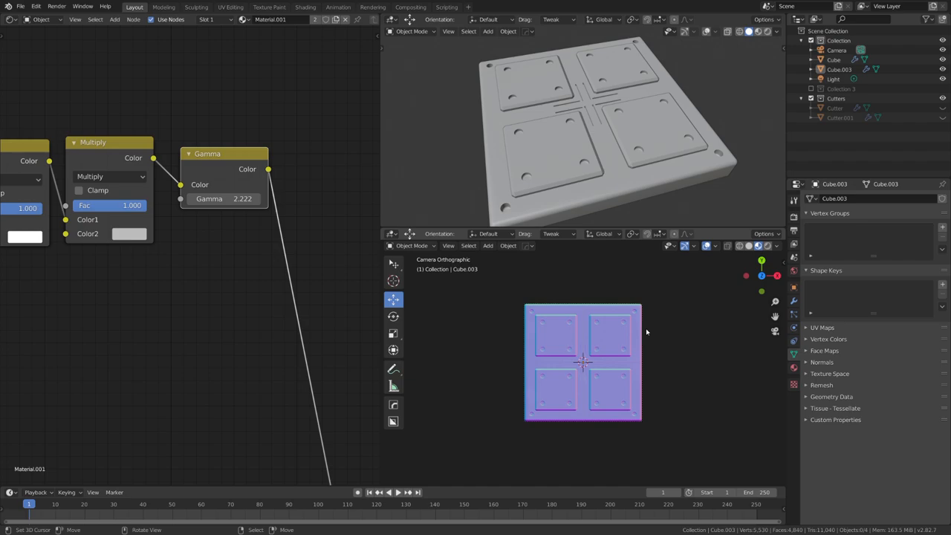
left_click(793, 198)
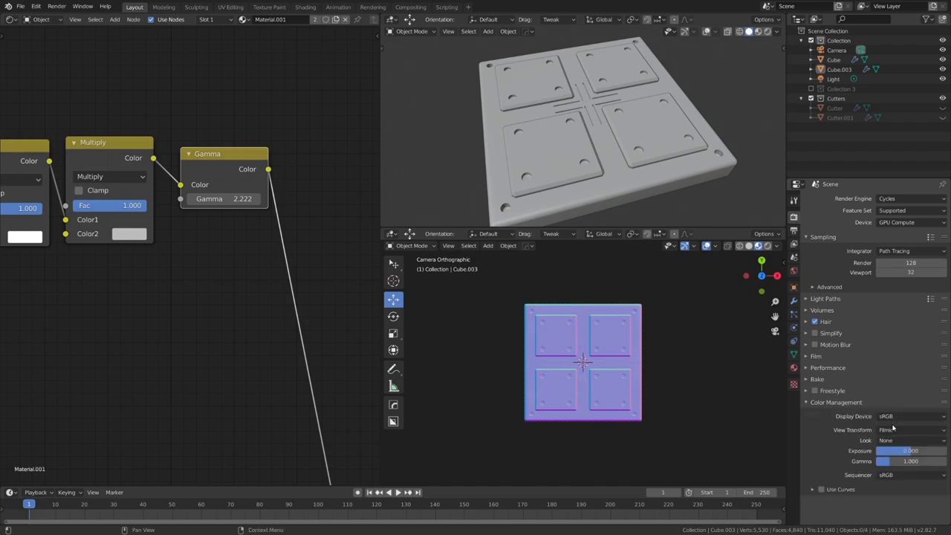
Change the Color Management View Transform from Filmic to Standard
left_click(910, 429)
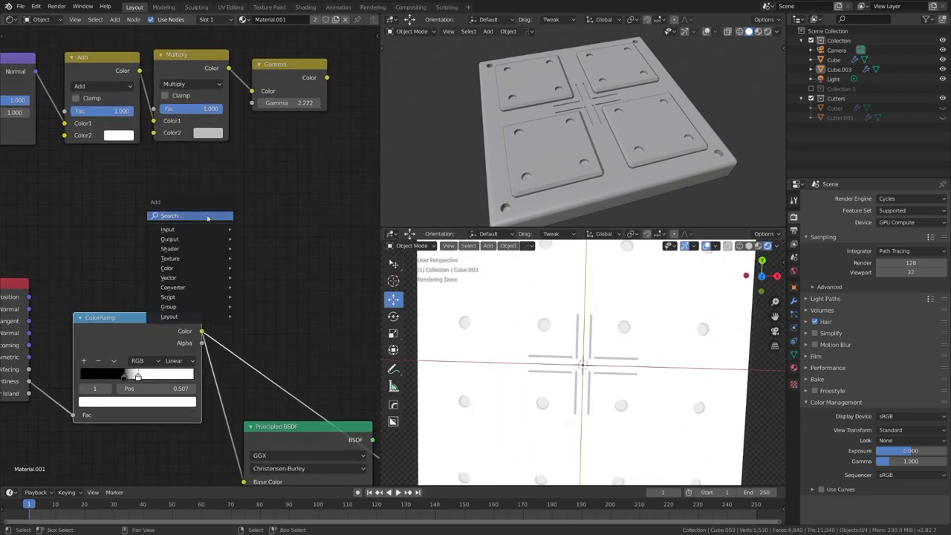
left_click(190, 215)
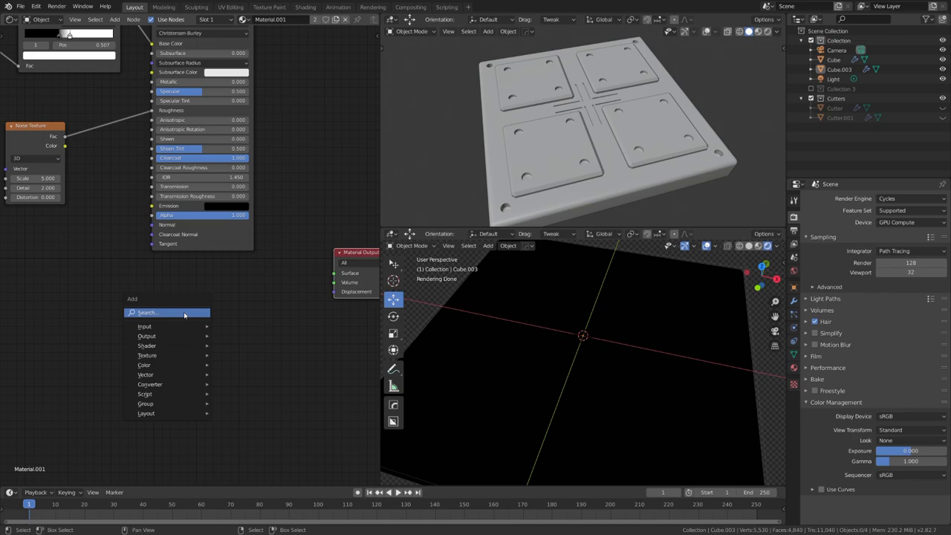
Route Geometry Position Z through a ColorRamp and set output to half-float OpenEXR
left_click(145, 326)
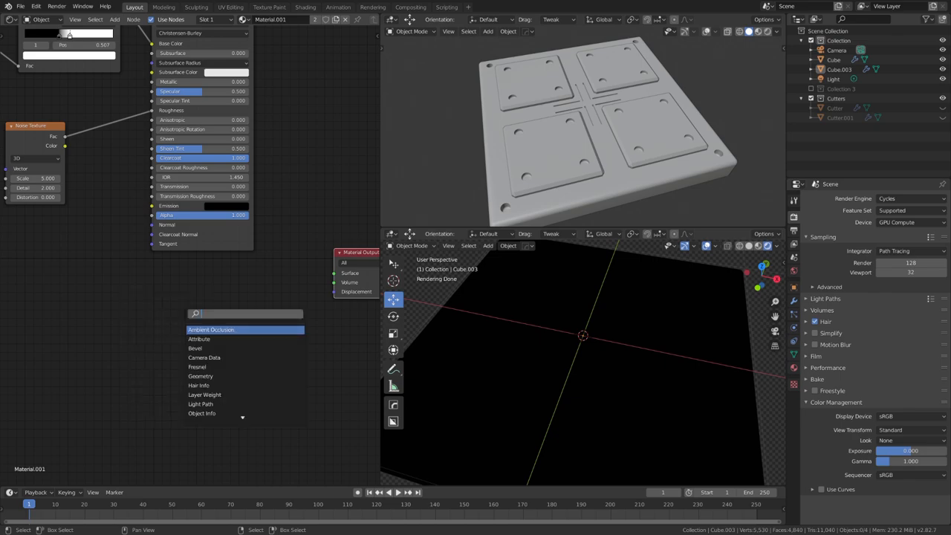
left_click(213, 376)
type("c")
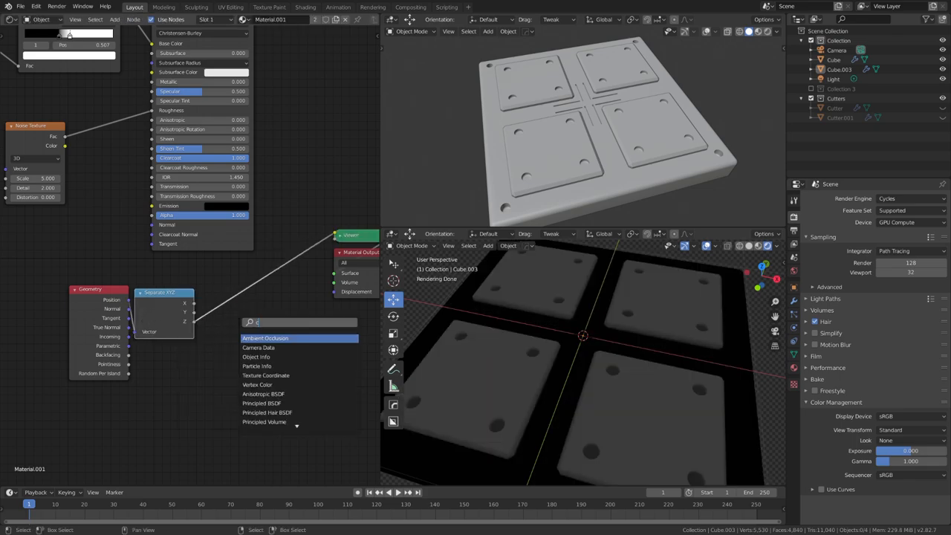
left_click(265, 338)
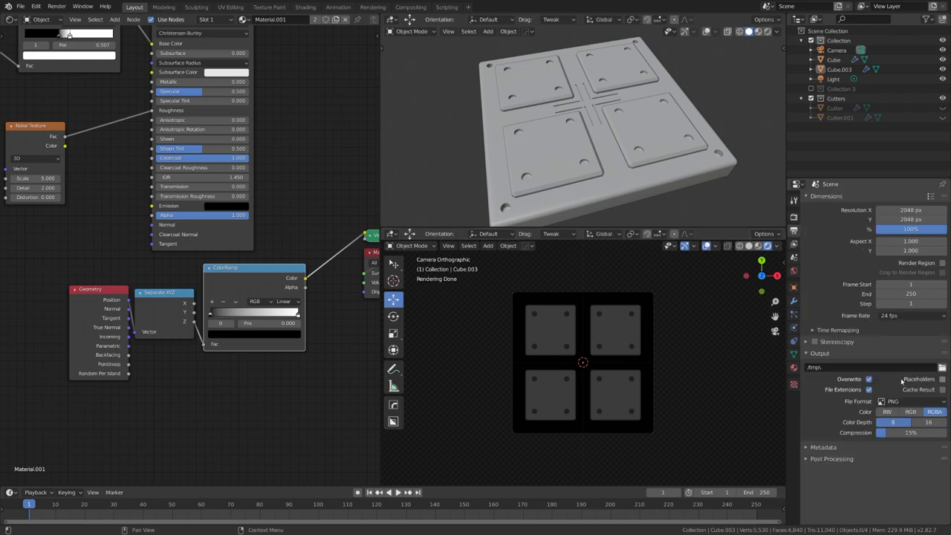
left_click(911, 400)
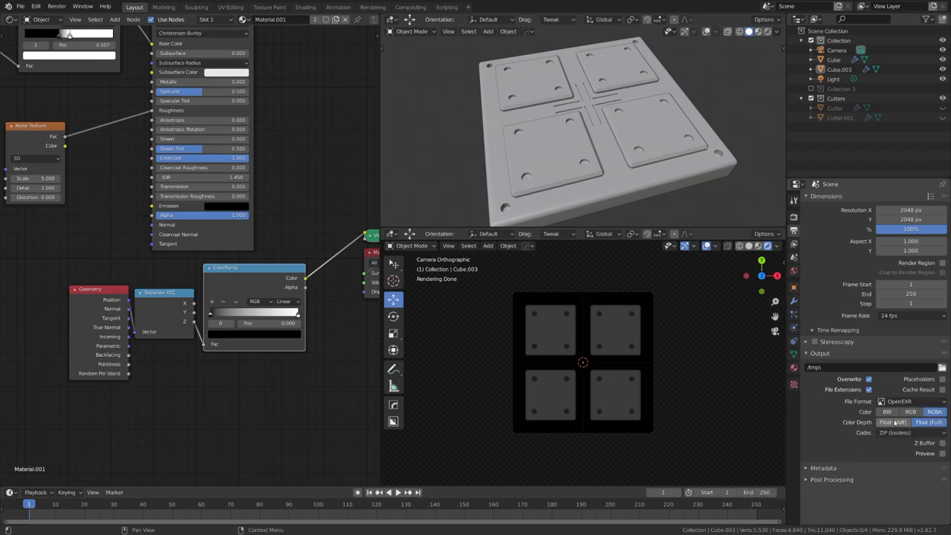